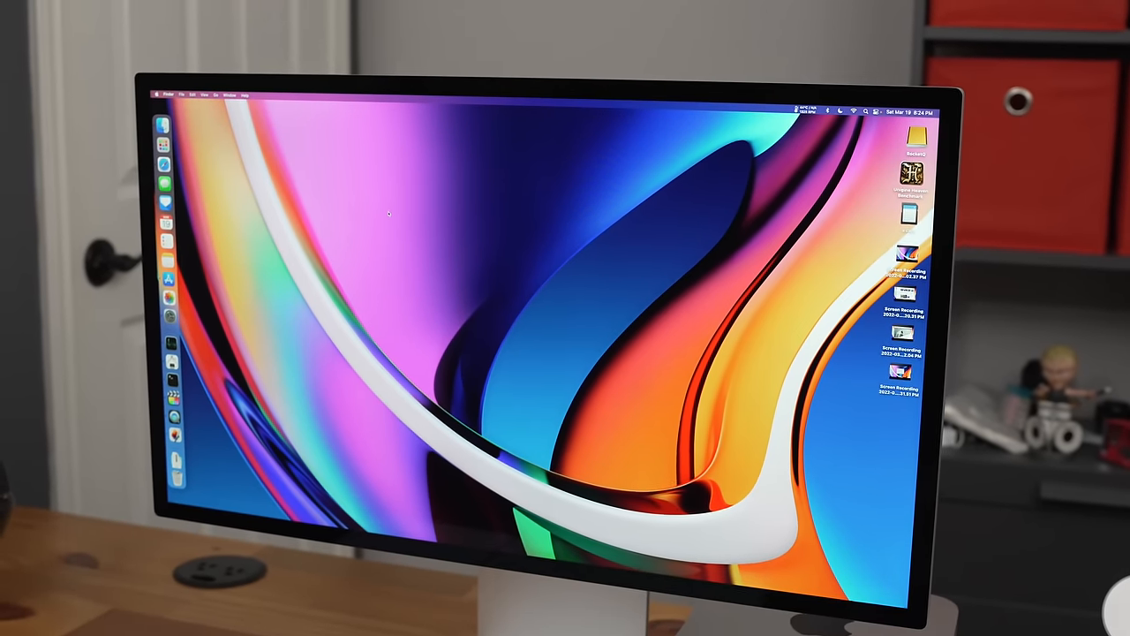
- Open the menu-bar Battery menu showing 100% charge on the power adapter
{"action": "left_click", "coordinate": [821, 134]}
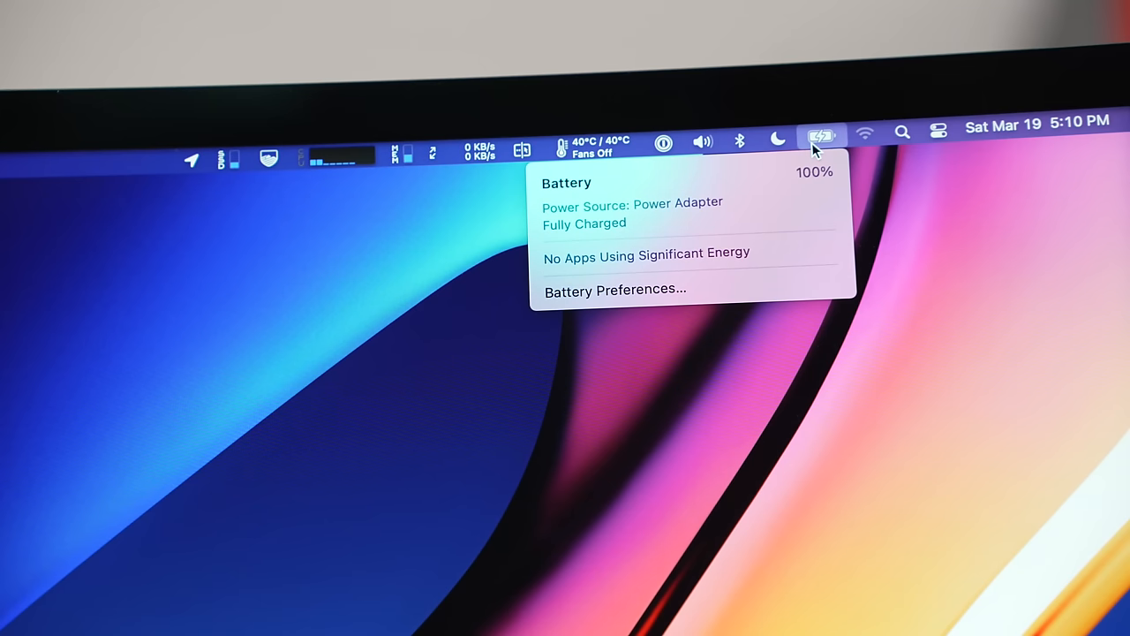